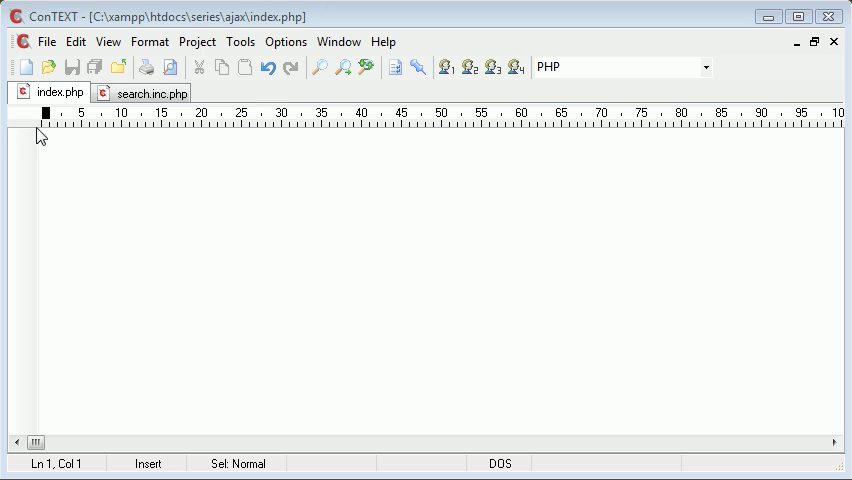
# - Jot 'php' into the empty index.php, then switch to the phpMyAdmin names table in Chrome
pyautogui.write('ph')
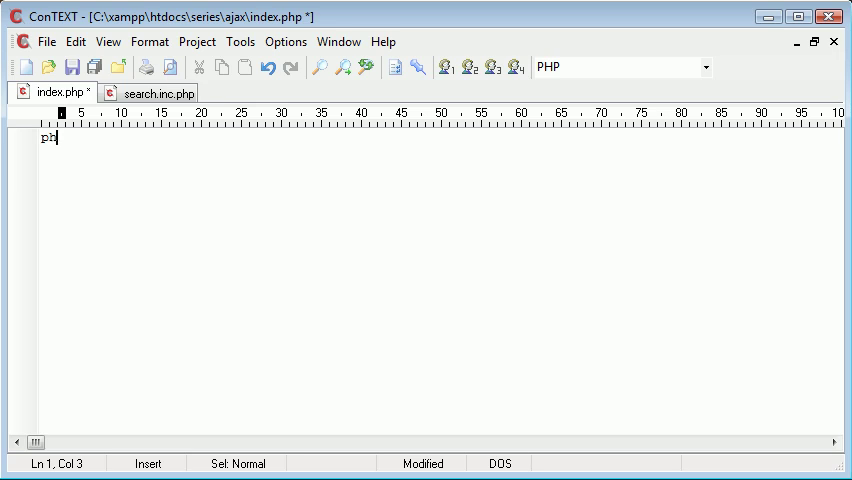
pyautogui.write('p')
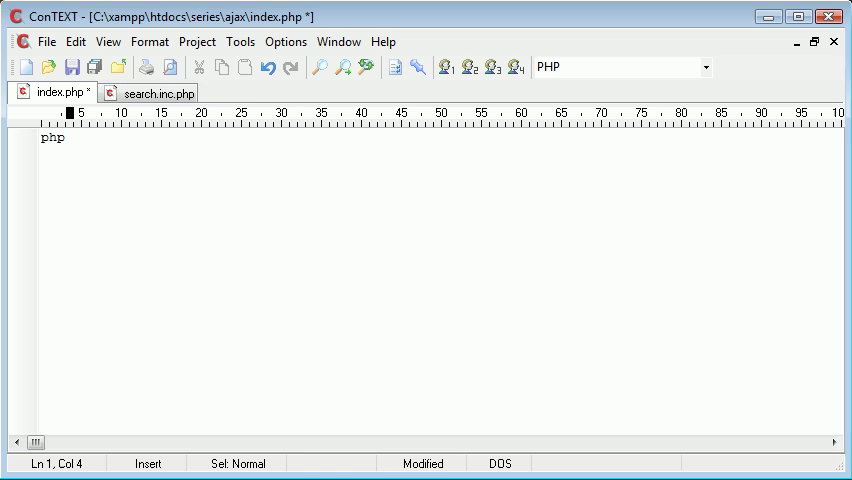
pyautogui.press('BackSpace')
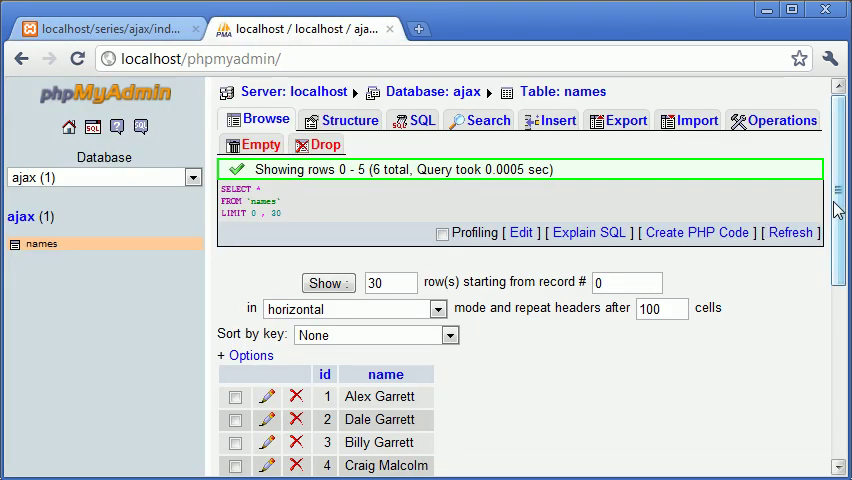
pyautogui.scroll(-3)
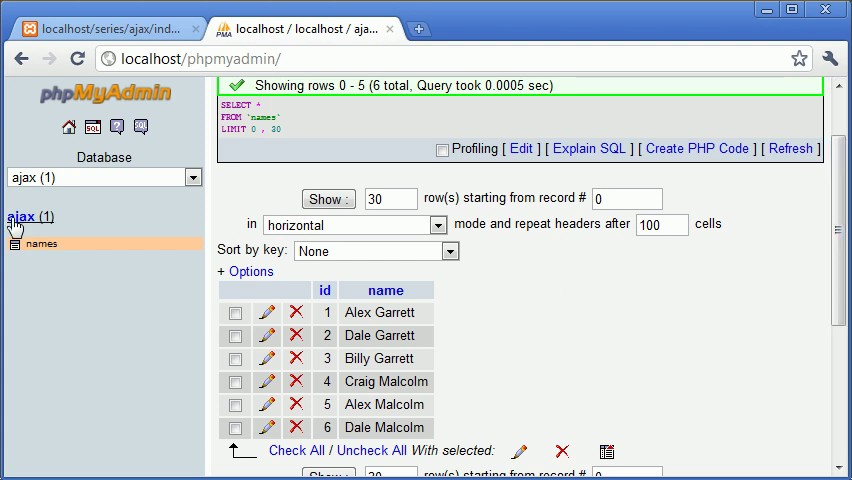
pyautogui.moveTo(90, 293)
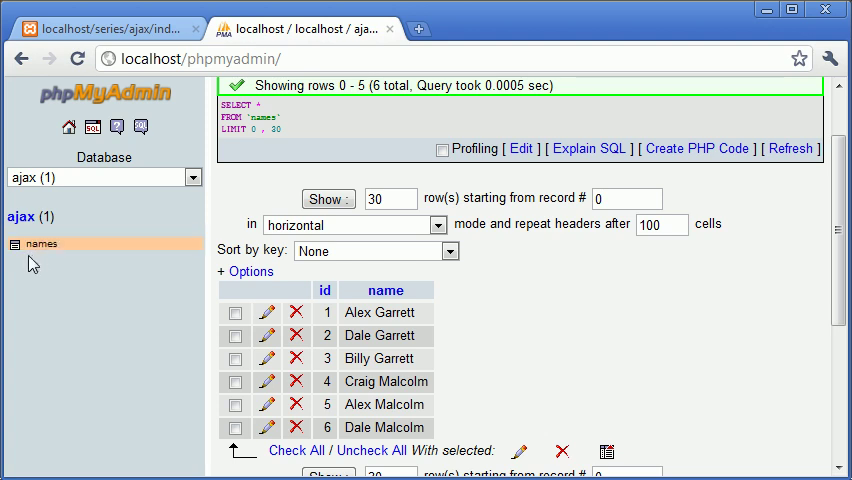
pyautogui.moveTo(73, 260)
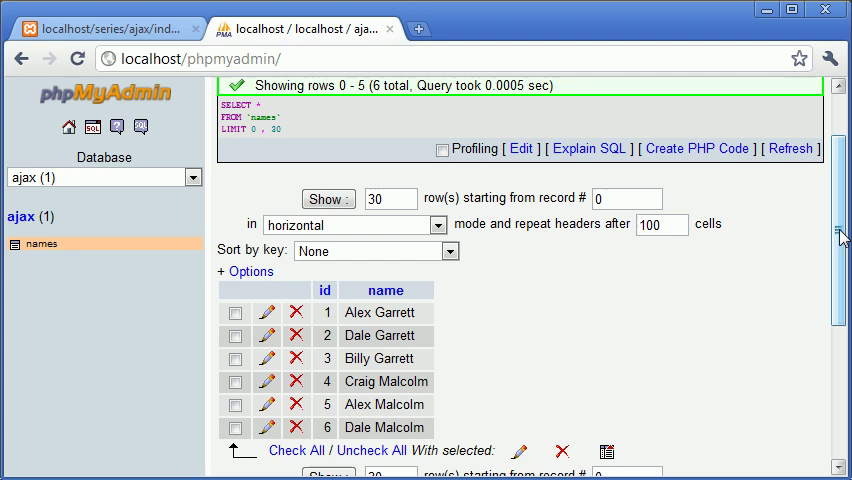
pyautogui.scroll(-3)
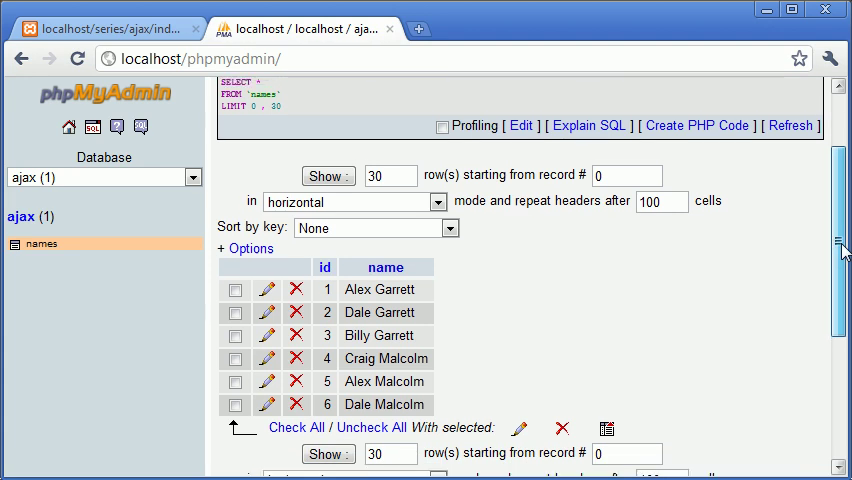
pyautogui.scroll(-3)
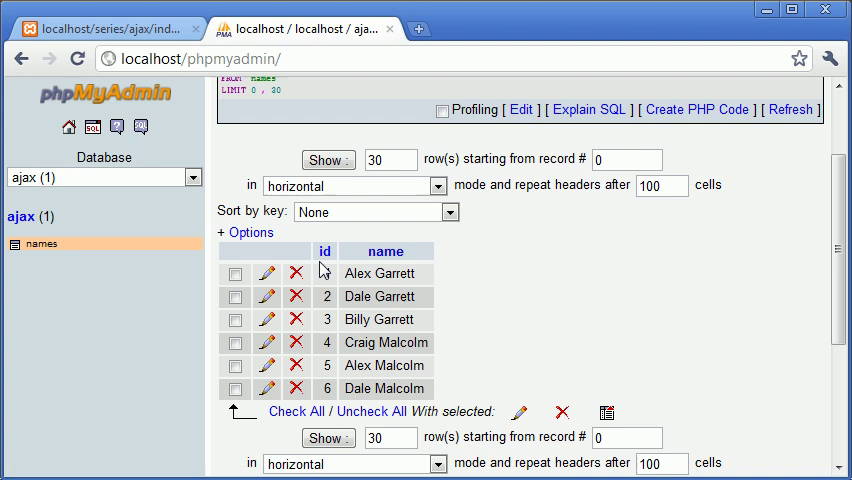
pyautogui.moveTo(590, 316)
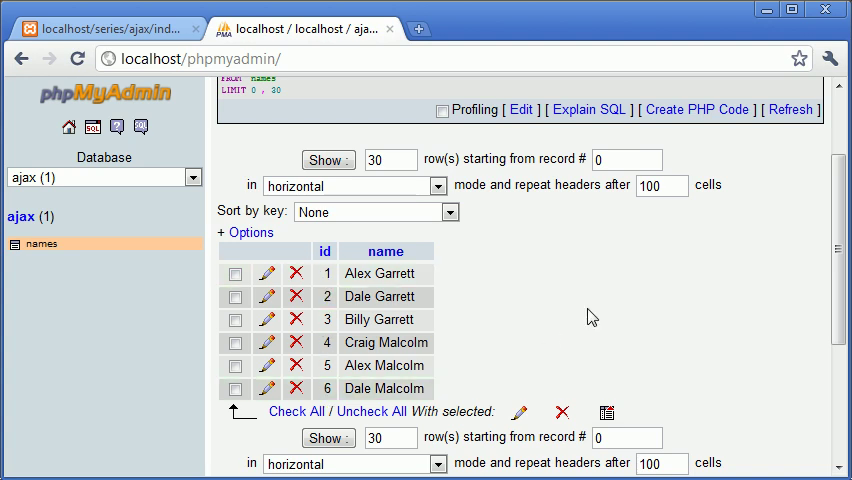
pyautogui.moveTo(812, 357)
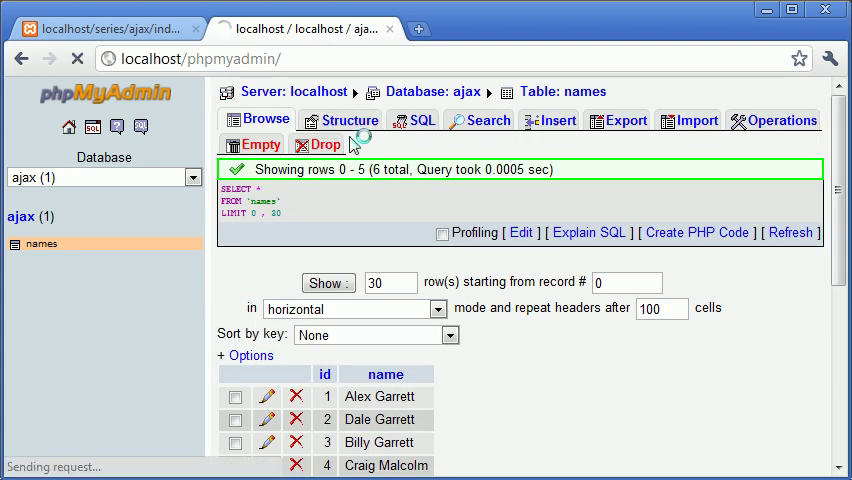
# - Inspect the names table structure (auto-increment int id, varchar(40) name), then browse its six rows
pyautogui.click(347, 120)
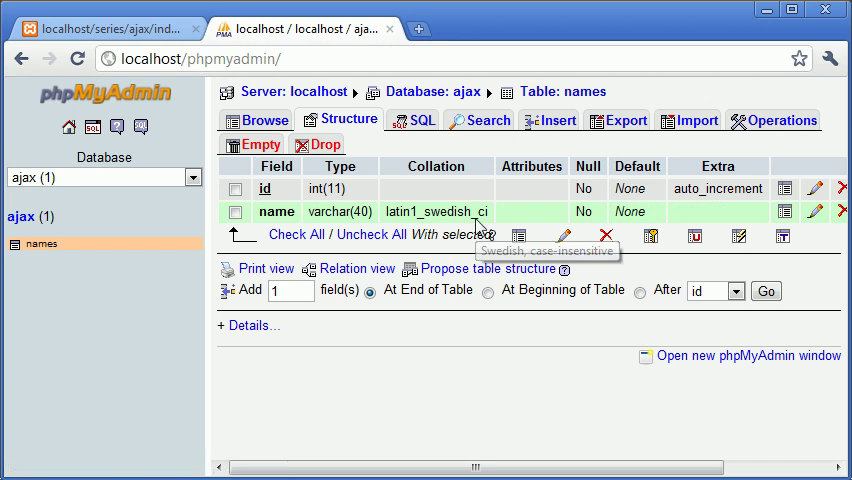
pyautogui.moveTo(307, 205)
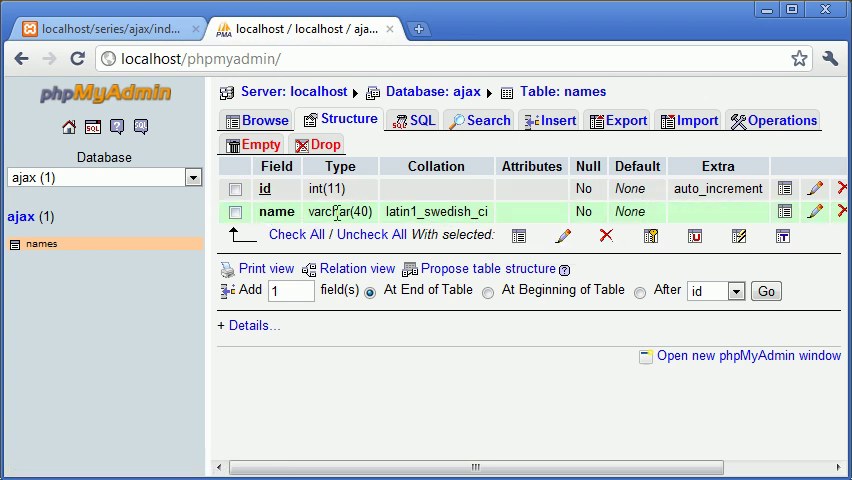
pyautogui.click(263, 119)
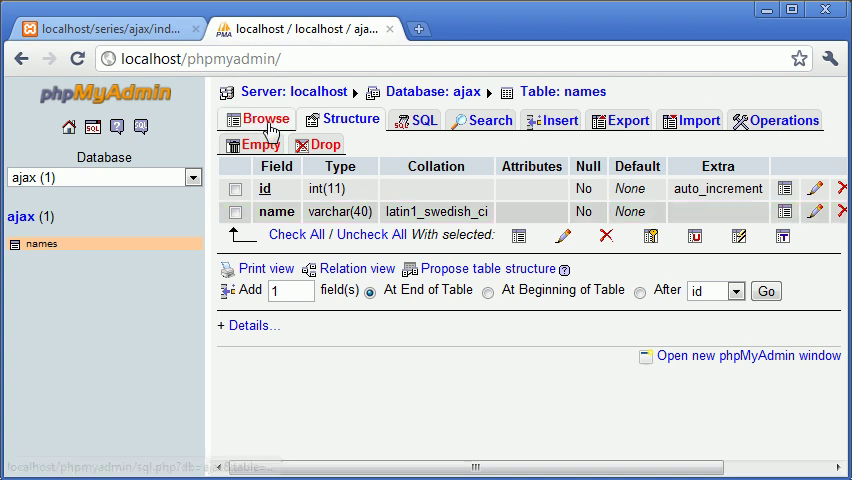
pyautogui.click(262, 120)
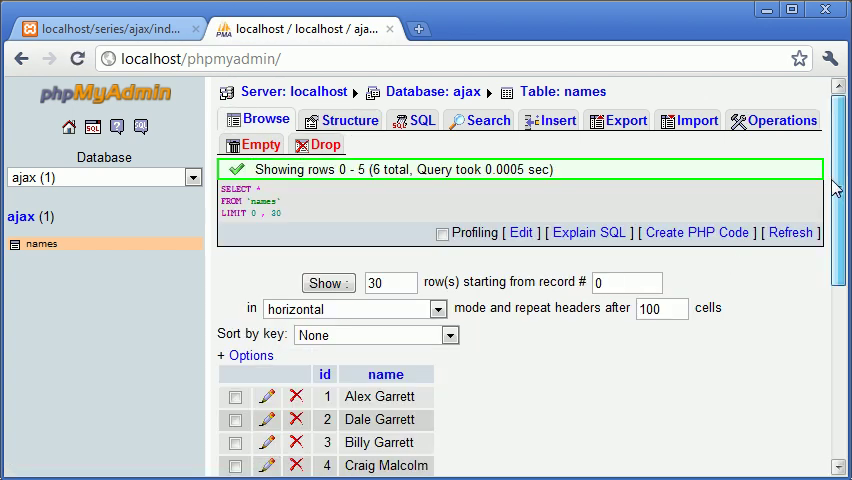
pyautogui.scroll(-3)
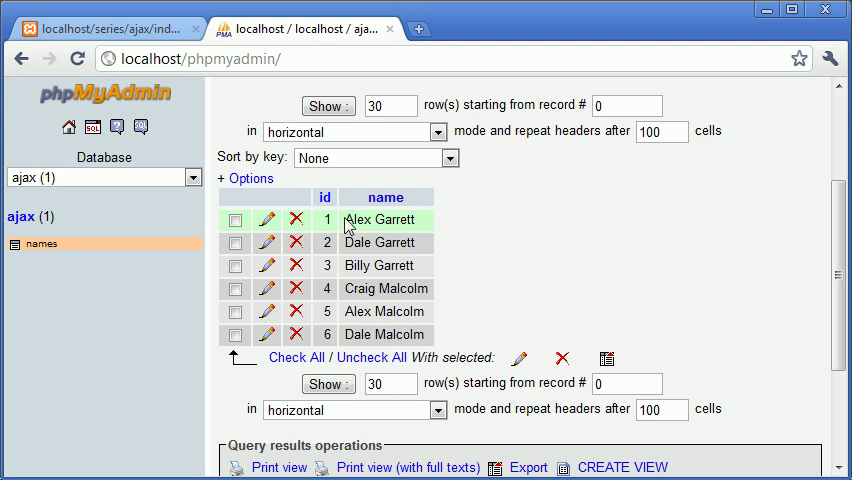
pyautogui.moveTo(355, 265)
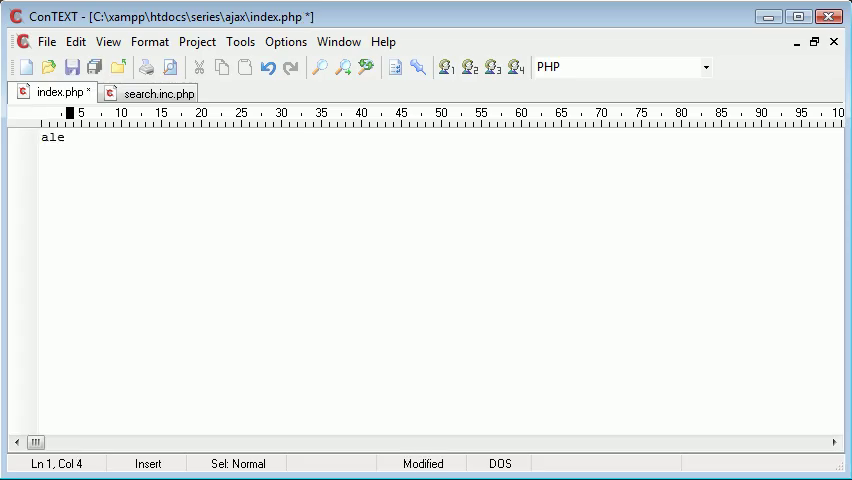
pyautogui.write('alex')
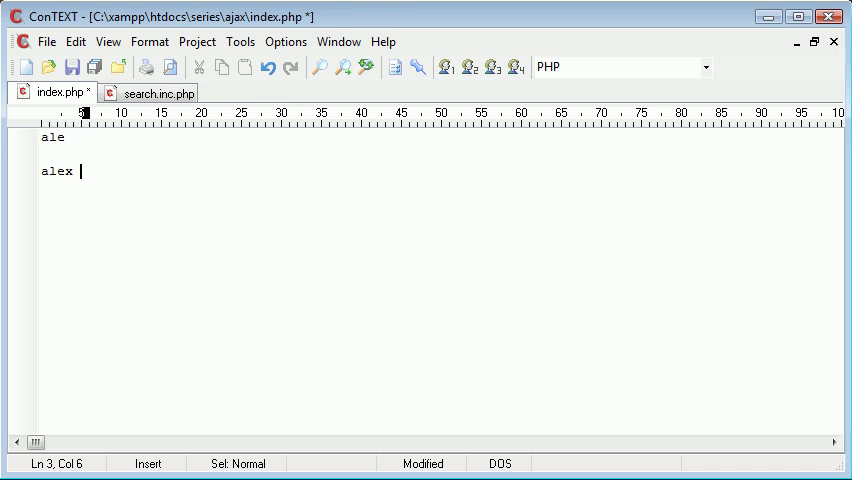
pyautogui.write('garrett')
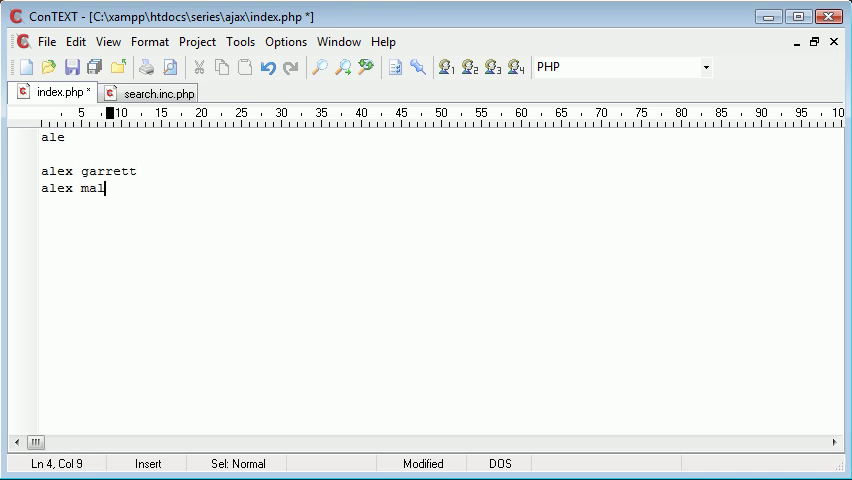
pyautogui.write('colm')
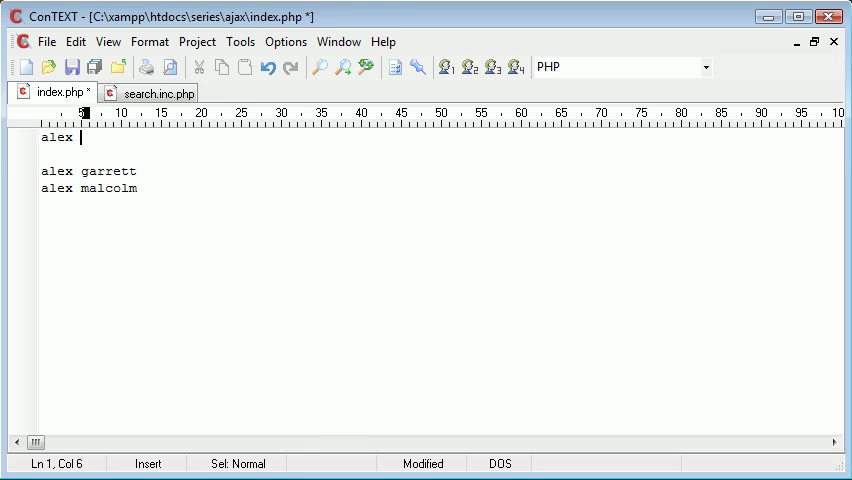
pyautogui.write('g')
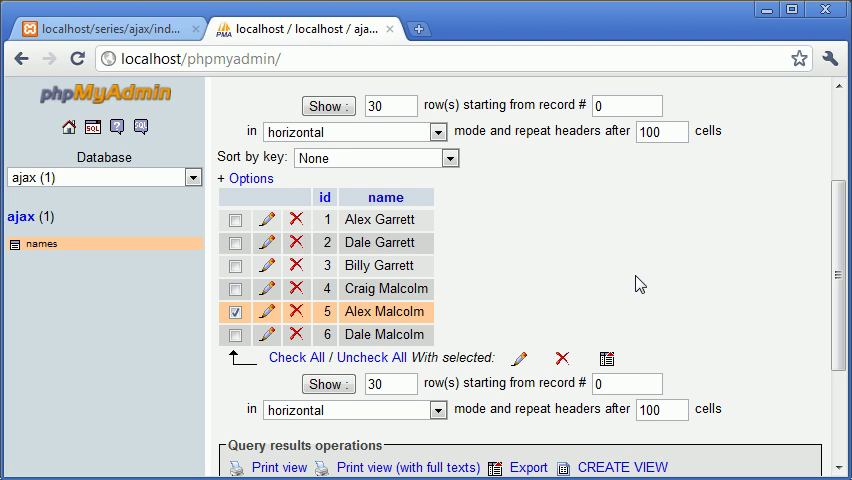
pyautogui.moveTo(400, 334)
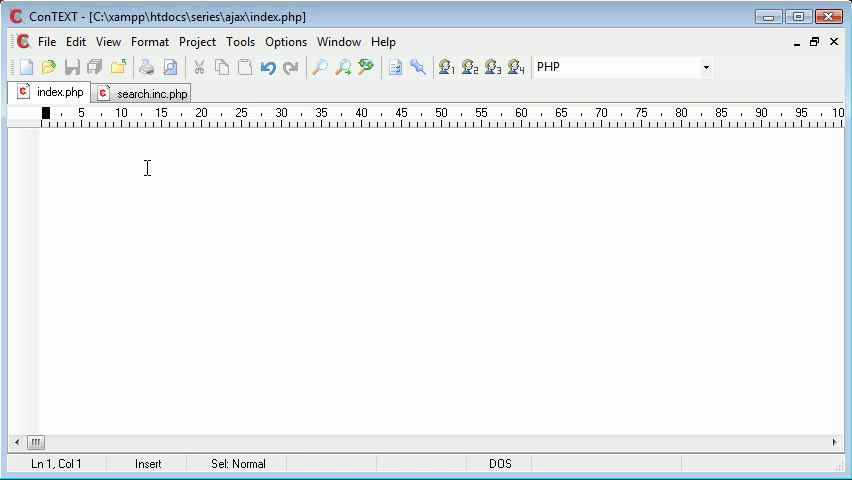
# - Glance at search.inc.php, then come back to the empty index.php
pyautogui.click(41, 138)
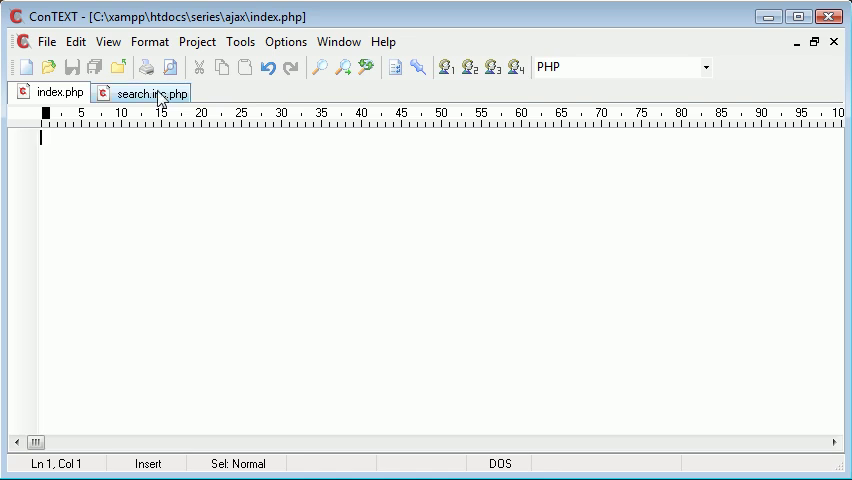
pyautogui.click(148, 92)
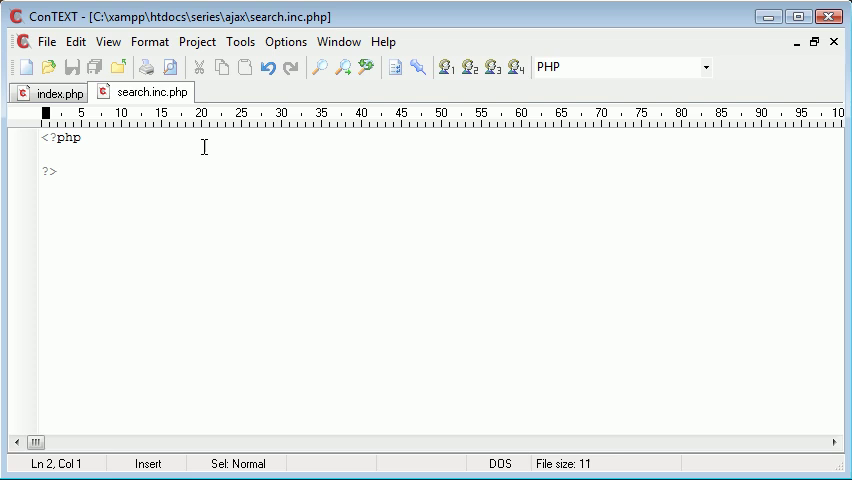
pyautogui.click(57, 92)
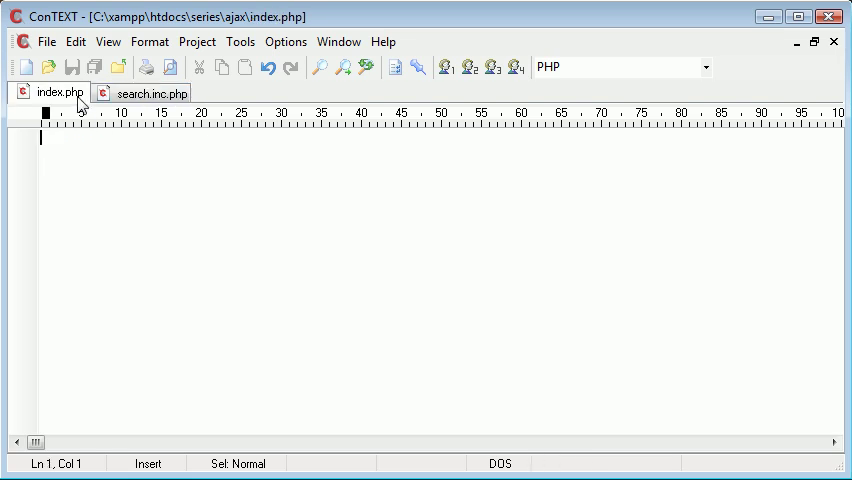
pyautogui.moveTo(58, 92)
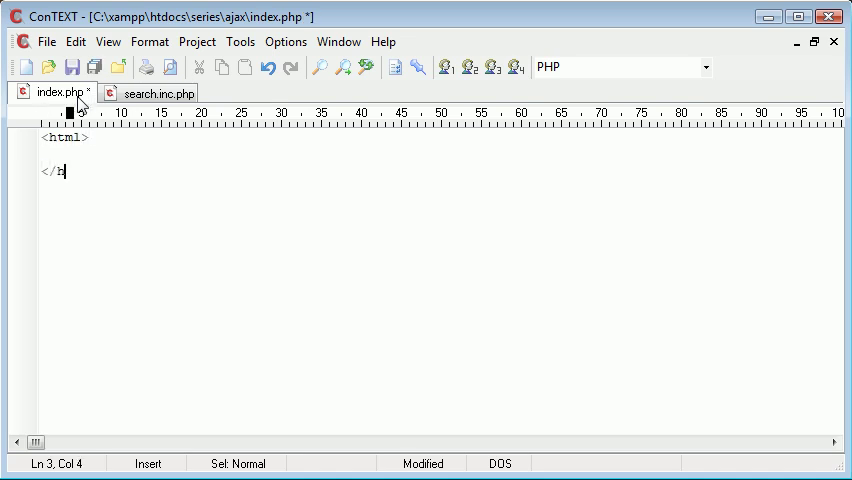
# - Write <head></head> and an empty <body></body> with a blank line inside
pyautogui.write('<head.')
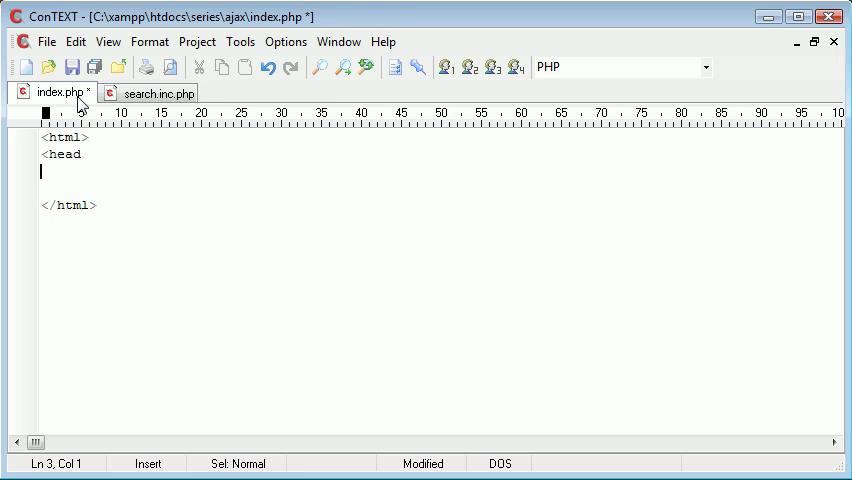
pyautogui.write('</head')
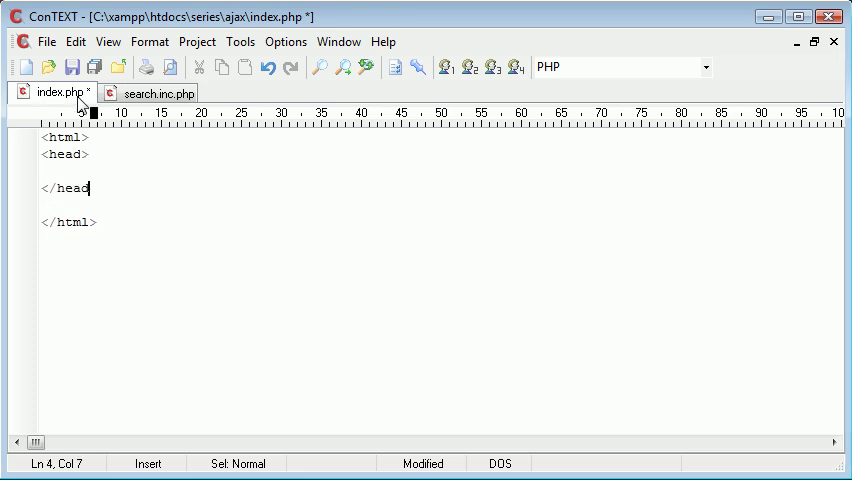
pyautogui.write('<body>')
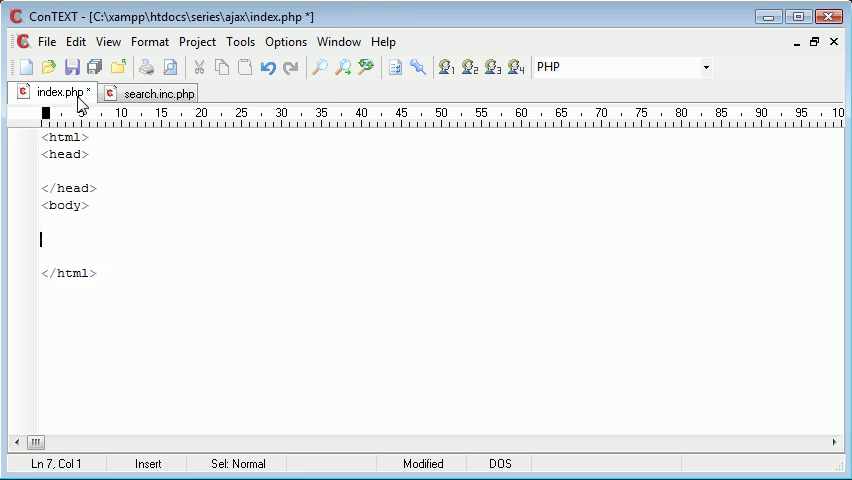
pyautogui.write('</body>')
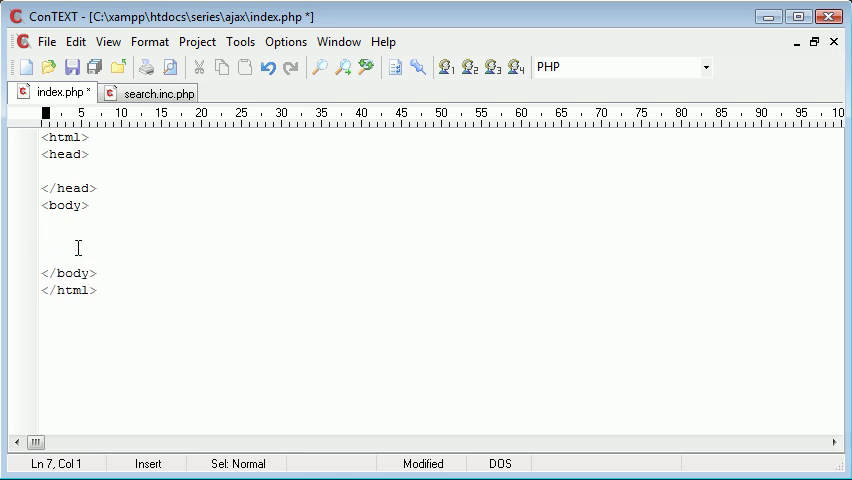
# - Add <form id="search" name="search"></form> inside the body and save index.php
pyautogui.write('<form actio')
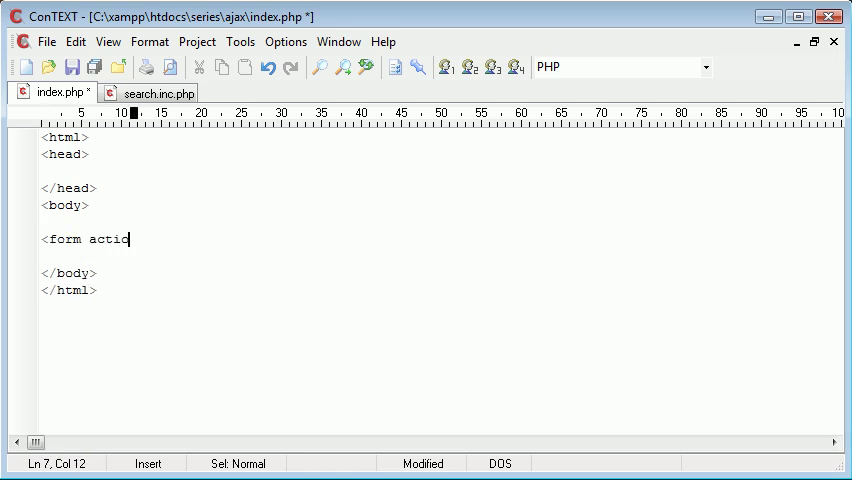
pyautogui.press('Backspace')
pyautogui.write('me')
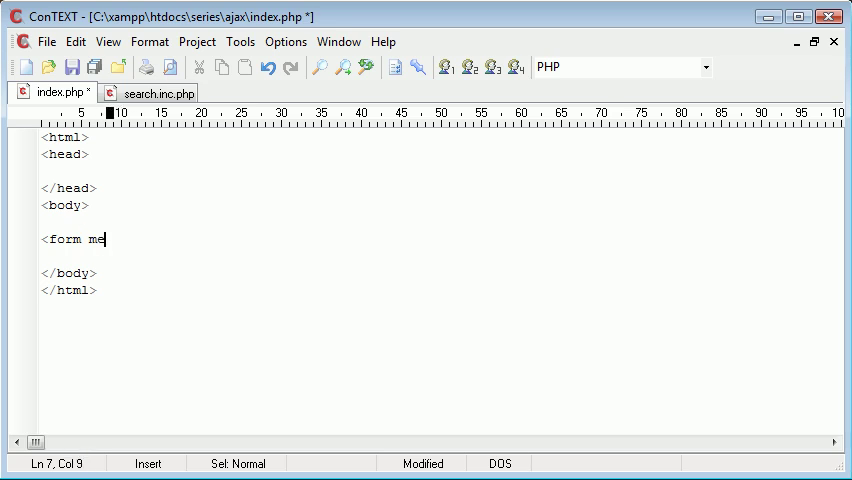
pyautogui.write('t')
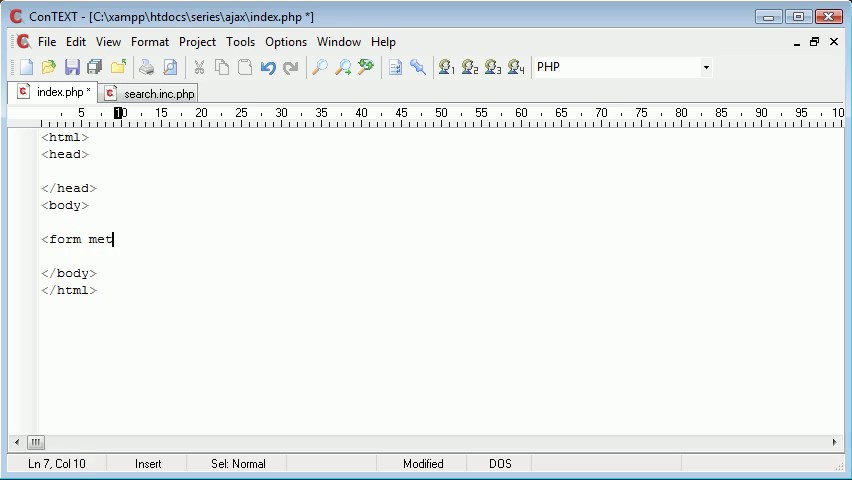
pyautogui.press('BackSpace')
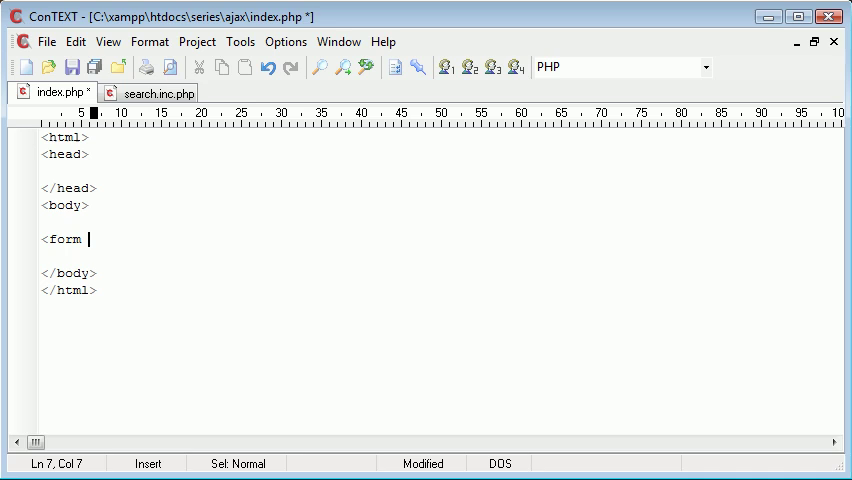
pyautogui.write('id=""')
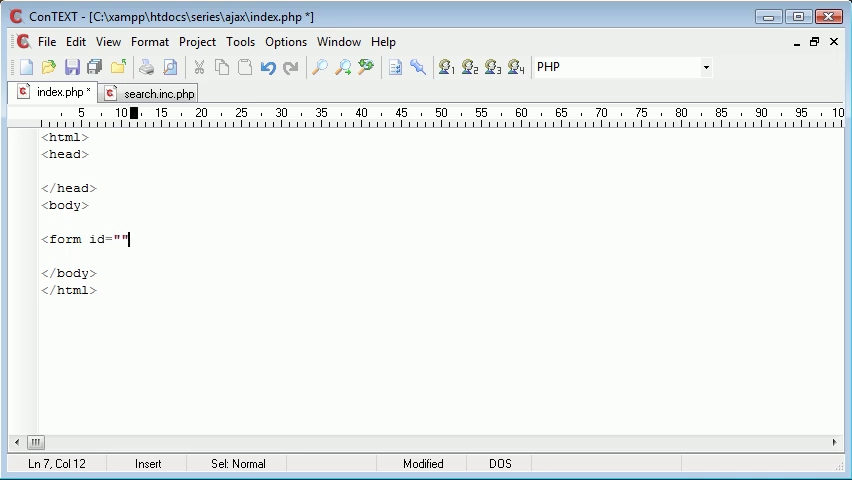
pyautogui.write('name="">')
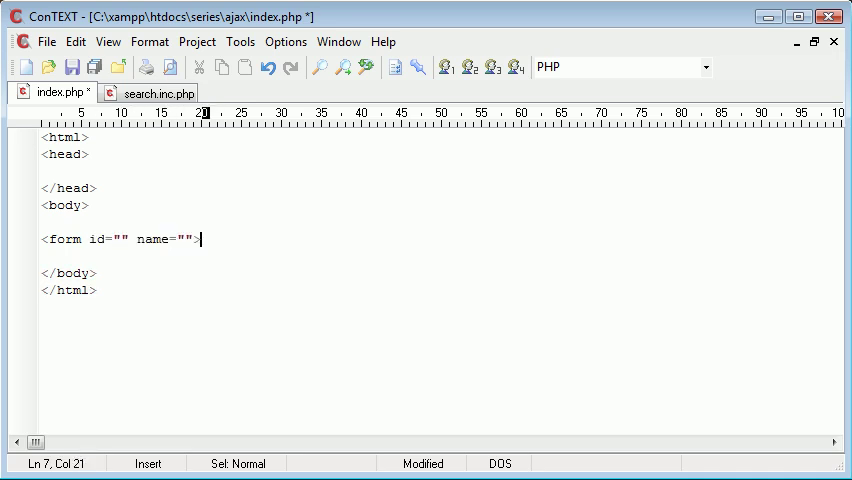
pyautogui.write('search')
pyautogui.write('</form>')
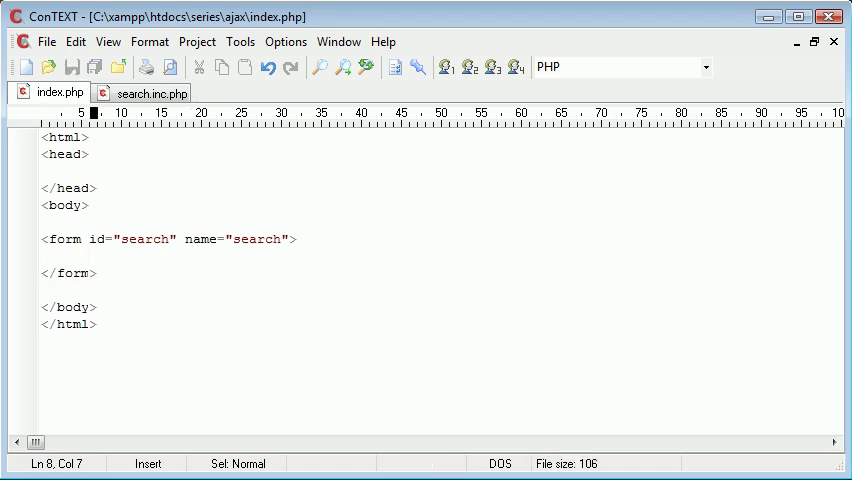
# - Add a 'Type a name:' label and a keyword text input with empty onkeydown, then save
pyautogui.write('Type a name:<br>')
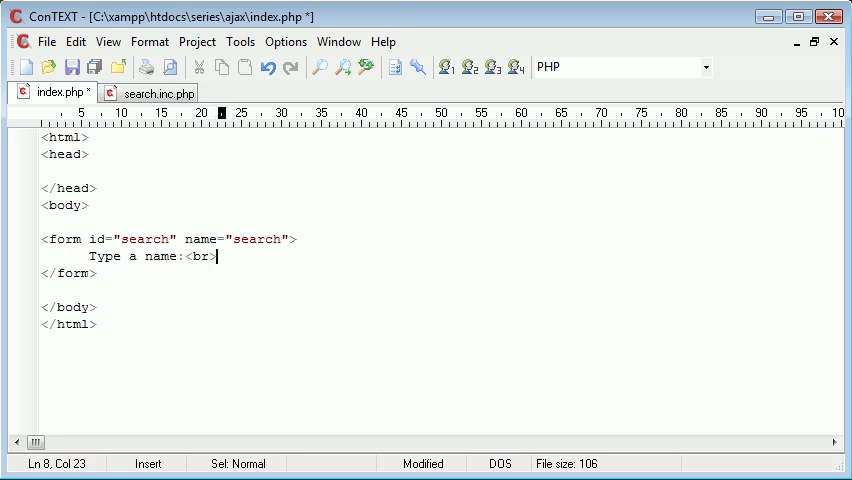
pyautogui.write('<input')
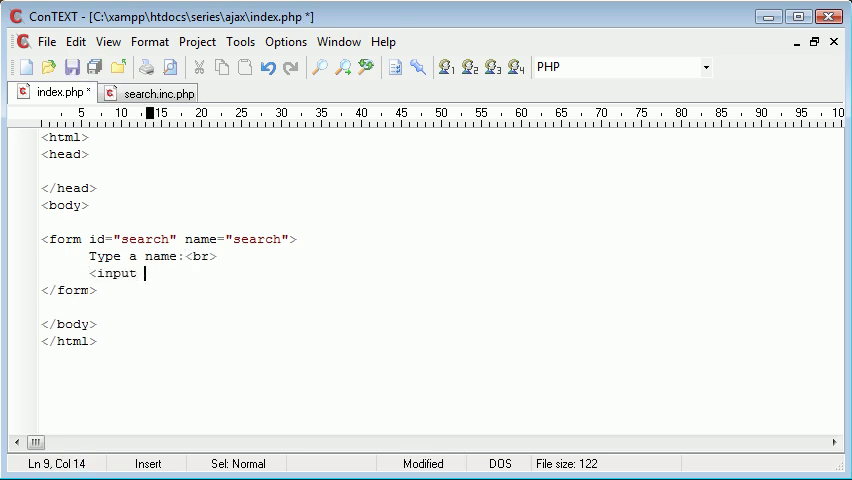
pyautogui.write('type=""')
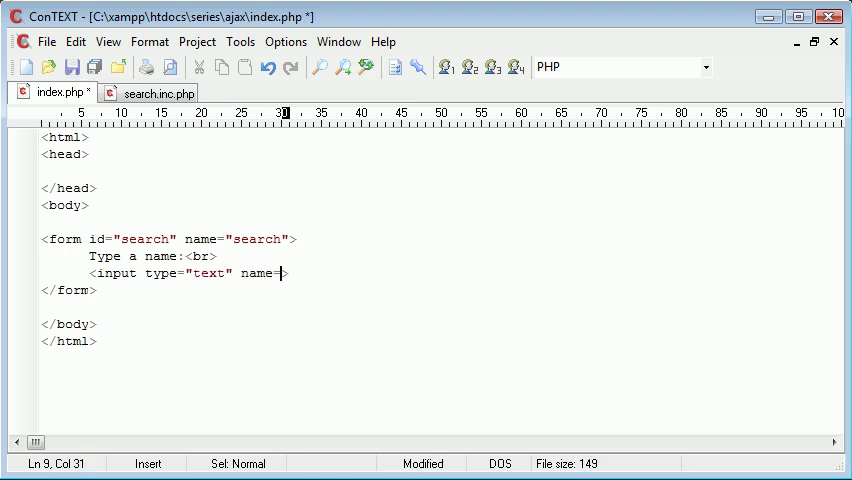
pyautogui.write('keyword">')
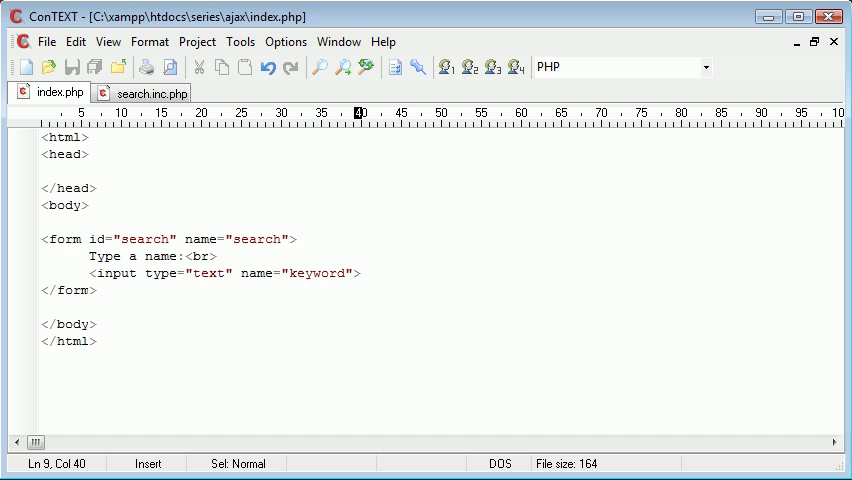
pyautogui.write('onmo')
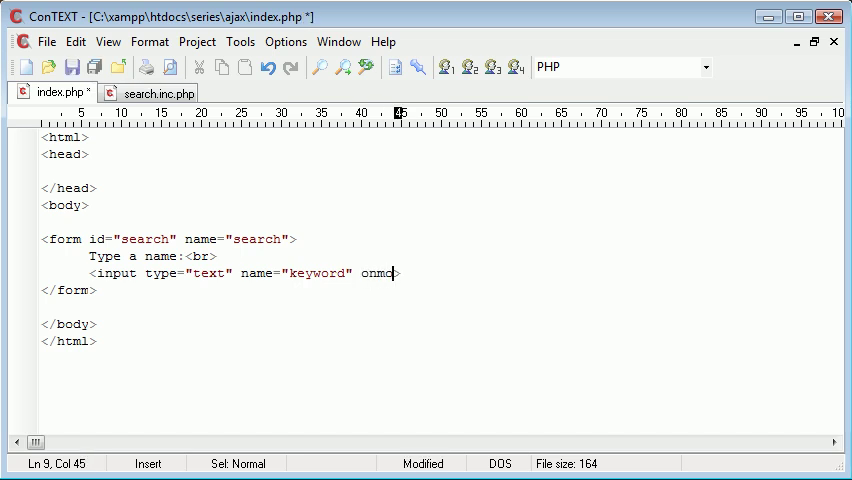
pyautogui.write('usedown>')
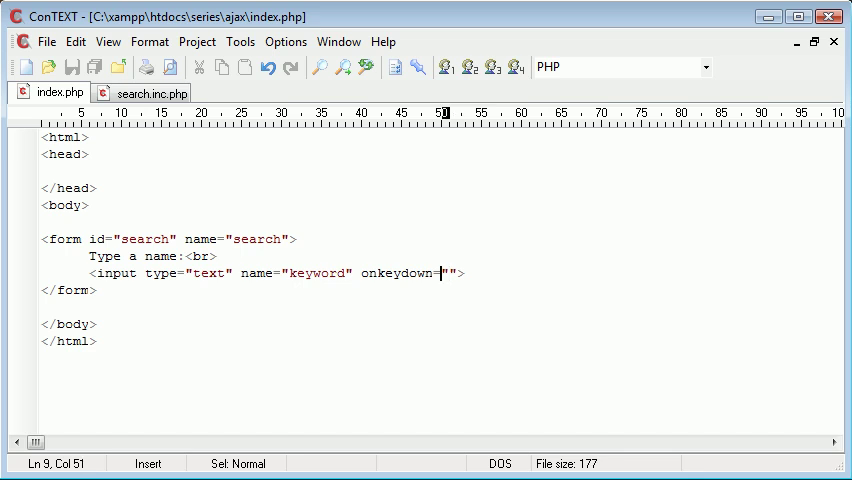
pyautogui.doubleClick(379, 272)
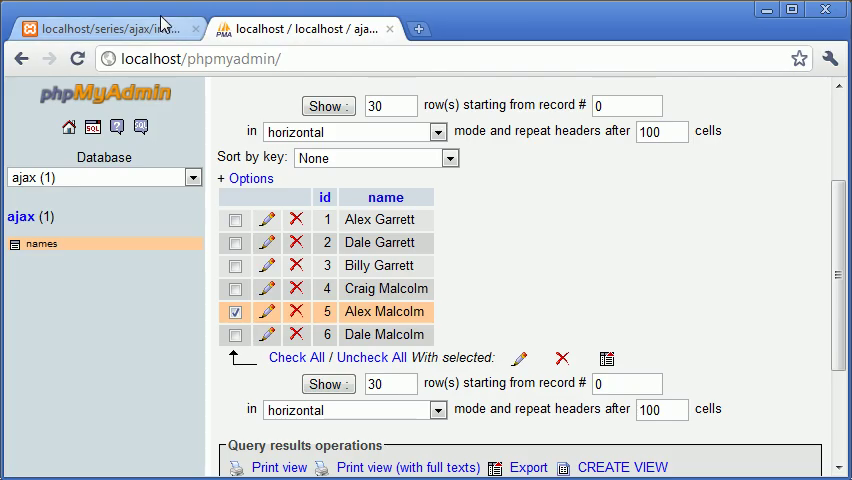
# - Switch to the localhost index.php tab and type some letters into the Type a name box
pyautogui.click(105, 28)
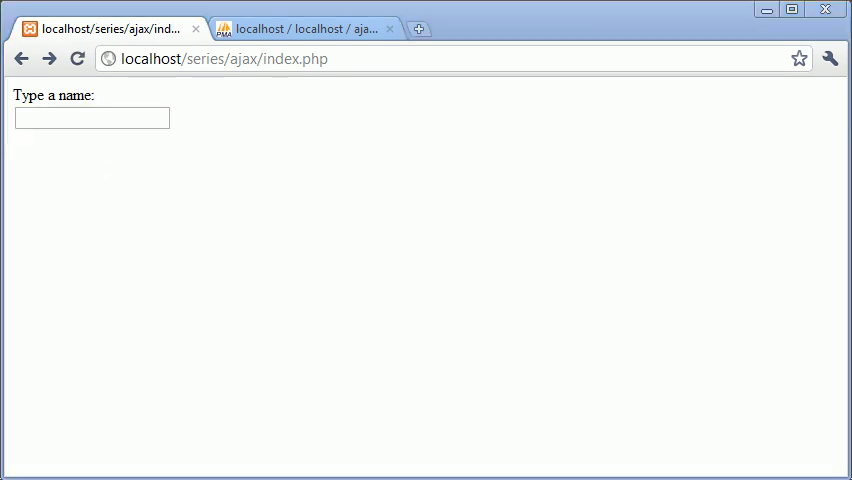
pyautogui.click(91, 118)
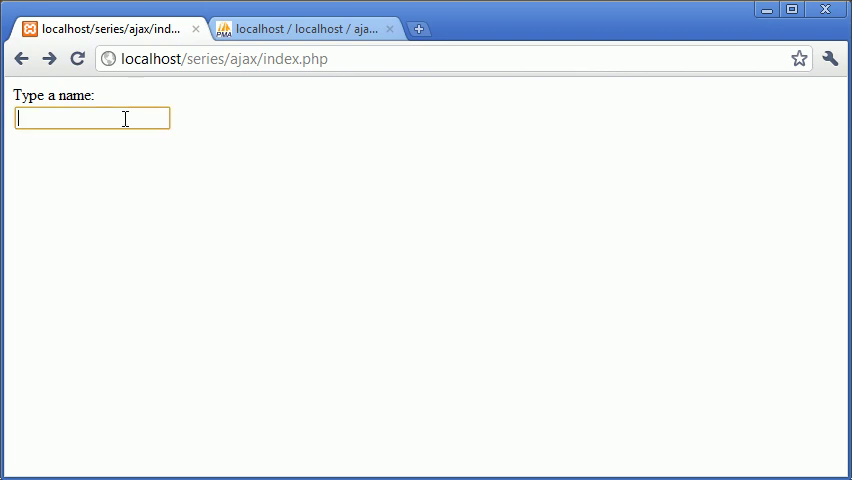
pyautogui.write('a')
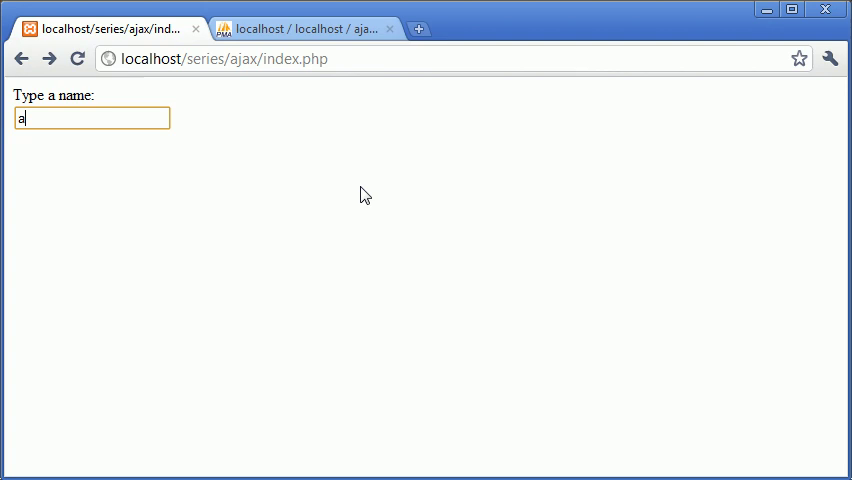
pyautogui.write('aa')
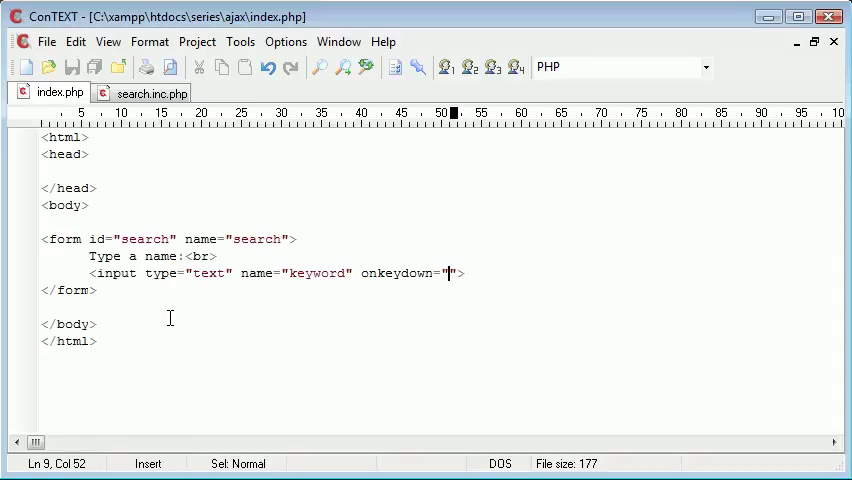
pyautogui.moveTo(150, 92)
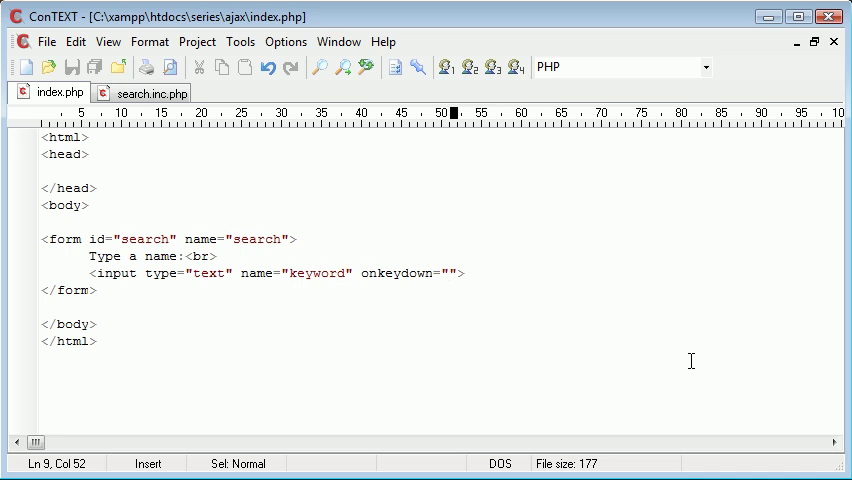
# - Put findmatch(); in the onkeydown handler and start a <div id=""></div> below the form
pyautogui.click(449, 273)
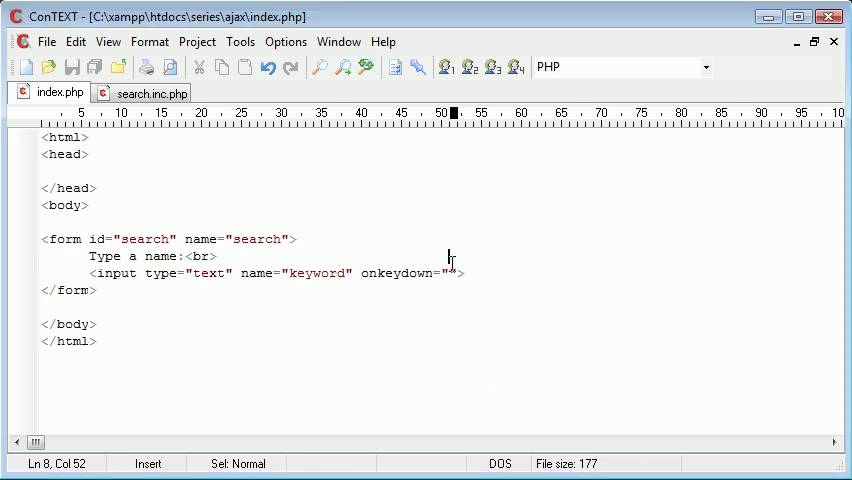
pyautogui.write('findmatch();')
pyautogui.write('<div')
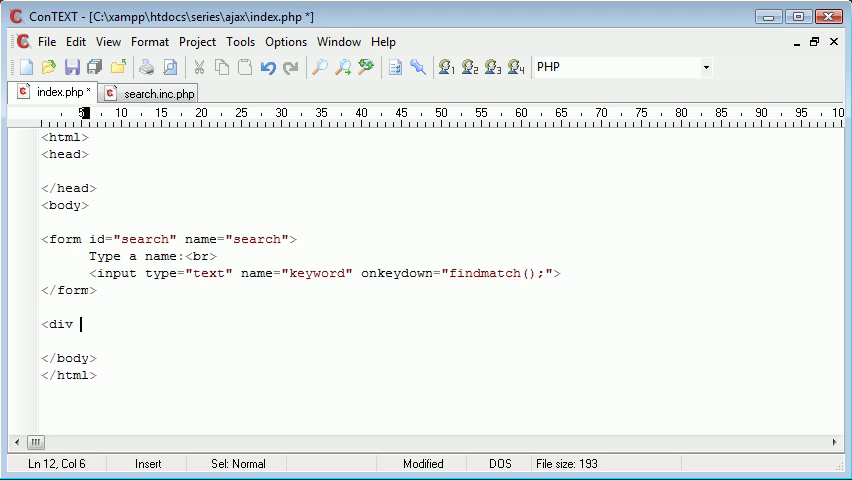
pyautogui.write('id=""')
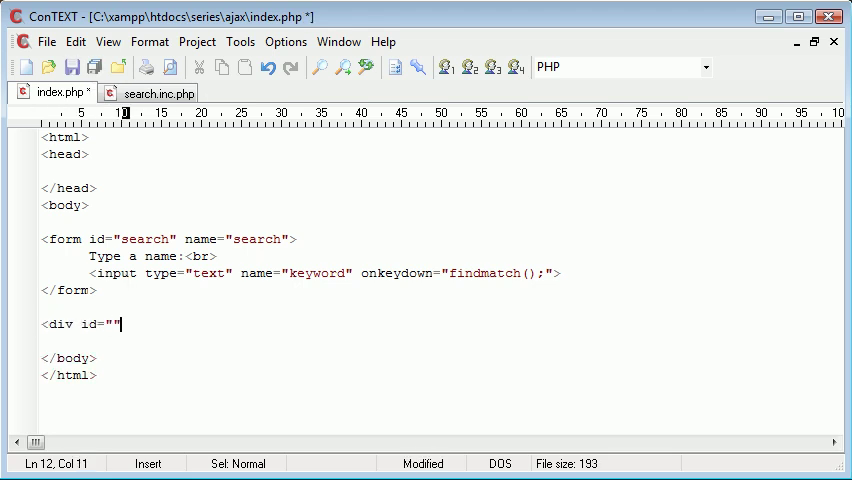
pyautogui.write('></di')
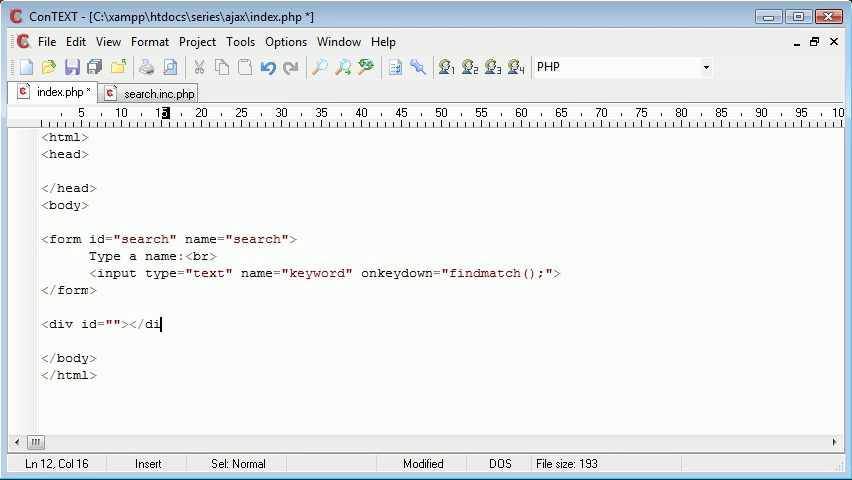